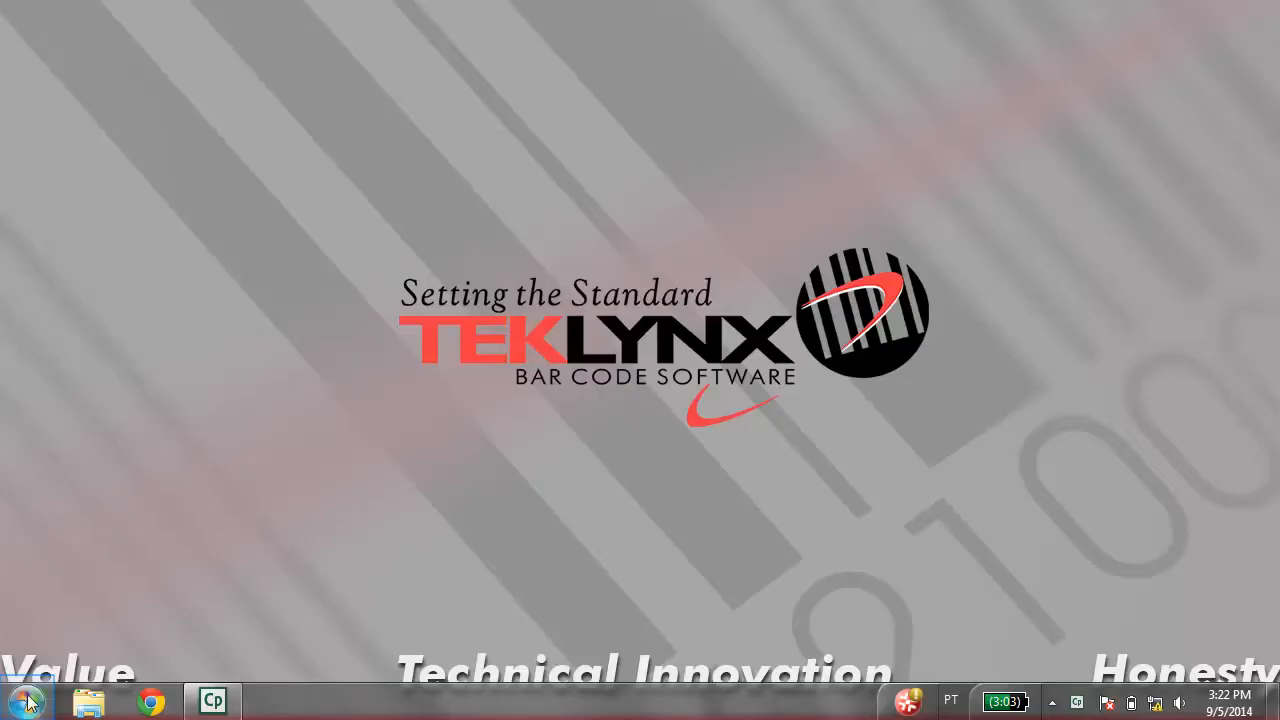
Browse All Programs in the Start menu to the TEKLYNX CODESOFT 2014 folder
{"action": "left_click", "coordinate": [22, 700]}
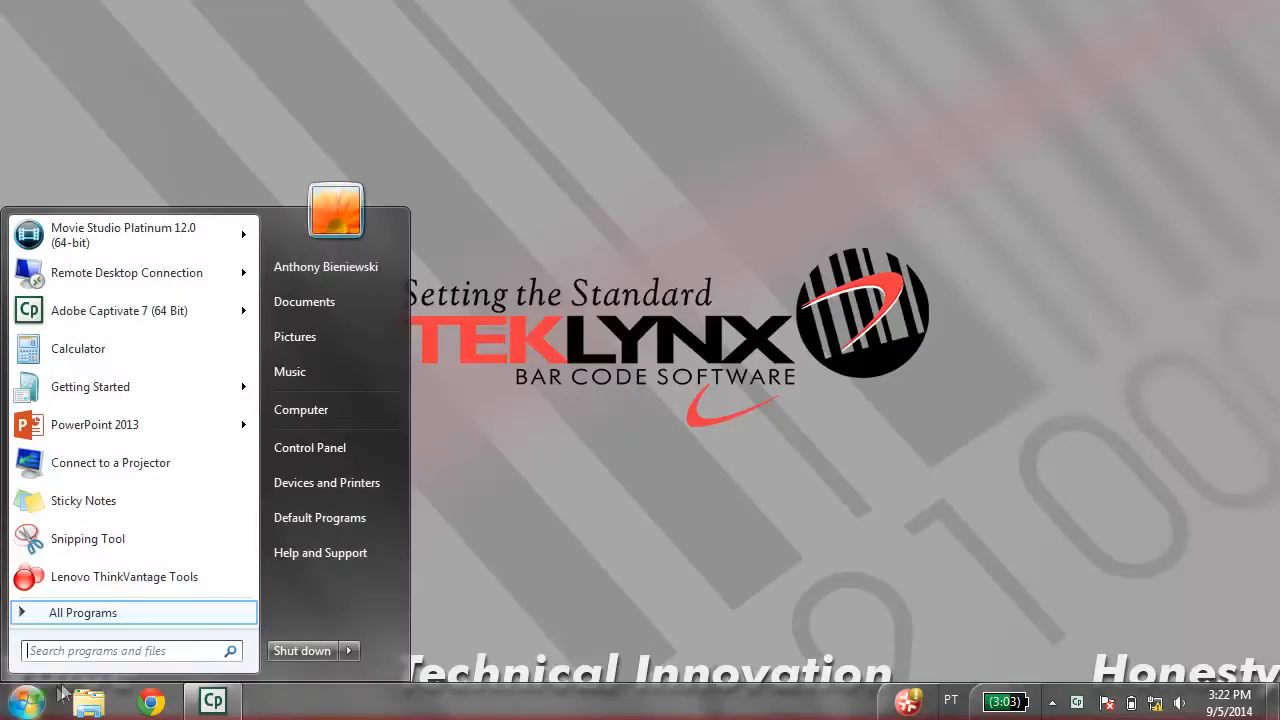
{"action": "left_click", "coordinate": [83, 612]}
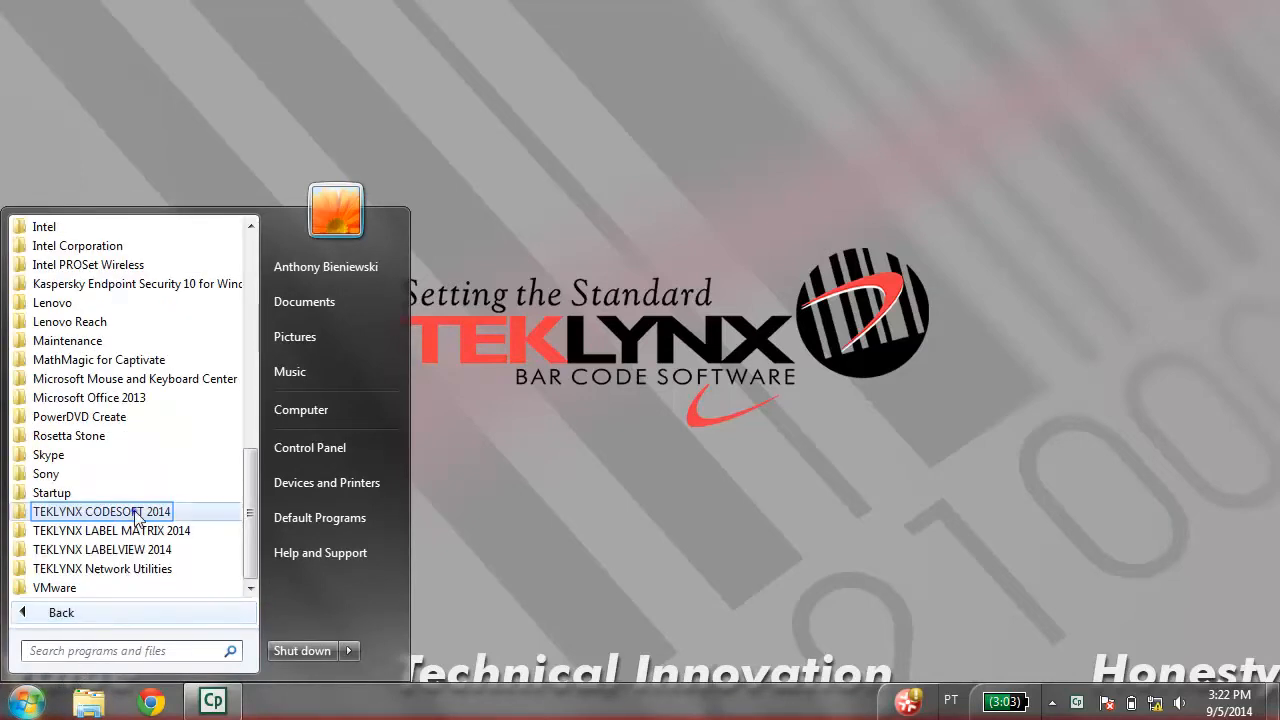
{"action": "left_click", "coordinate": [101, 511]}
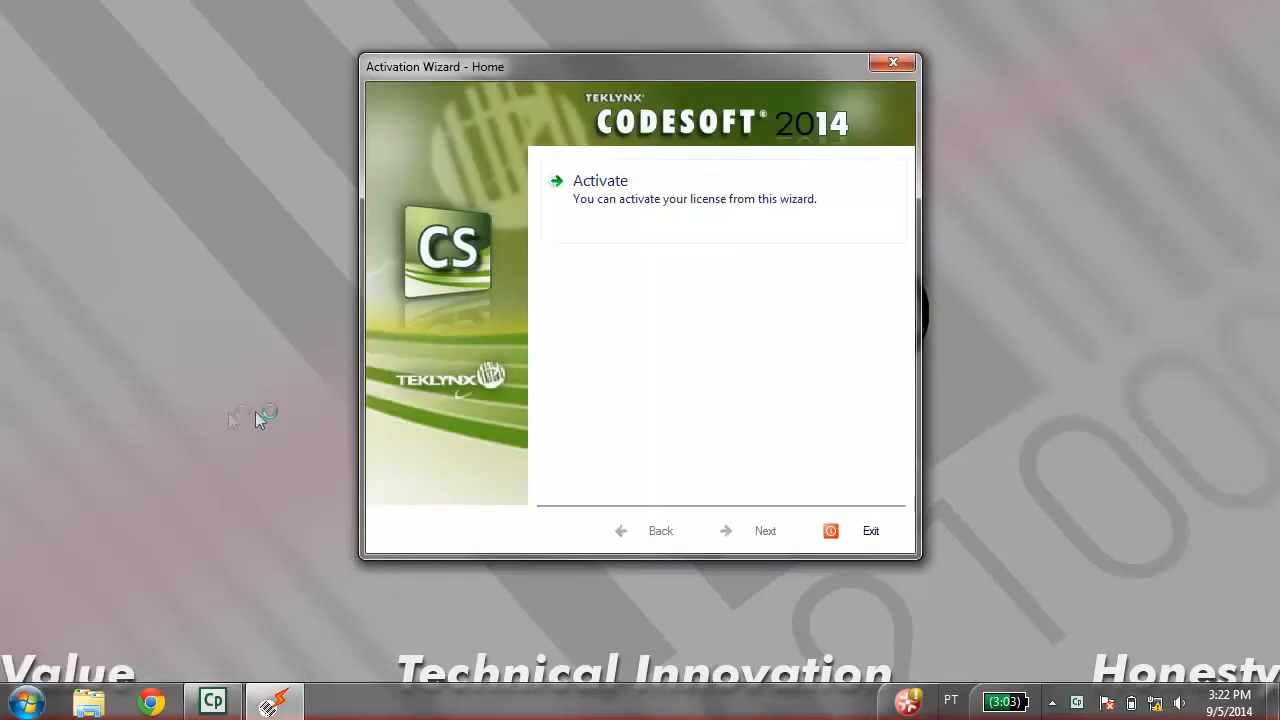
{"action": "mouse_move", "coordinate": [605, 298]}
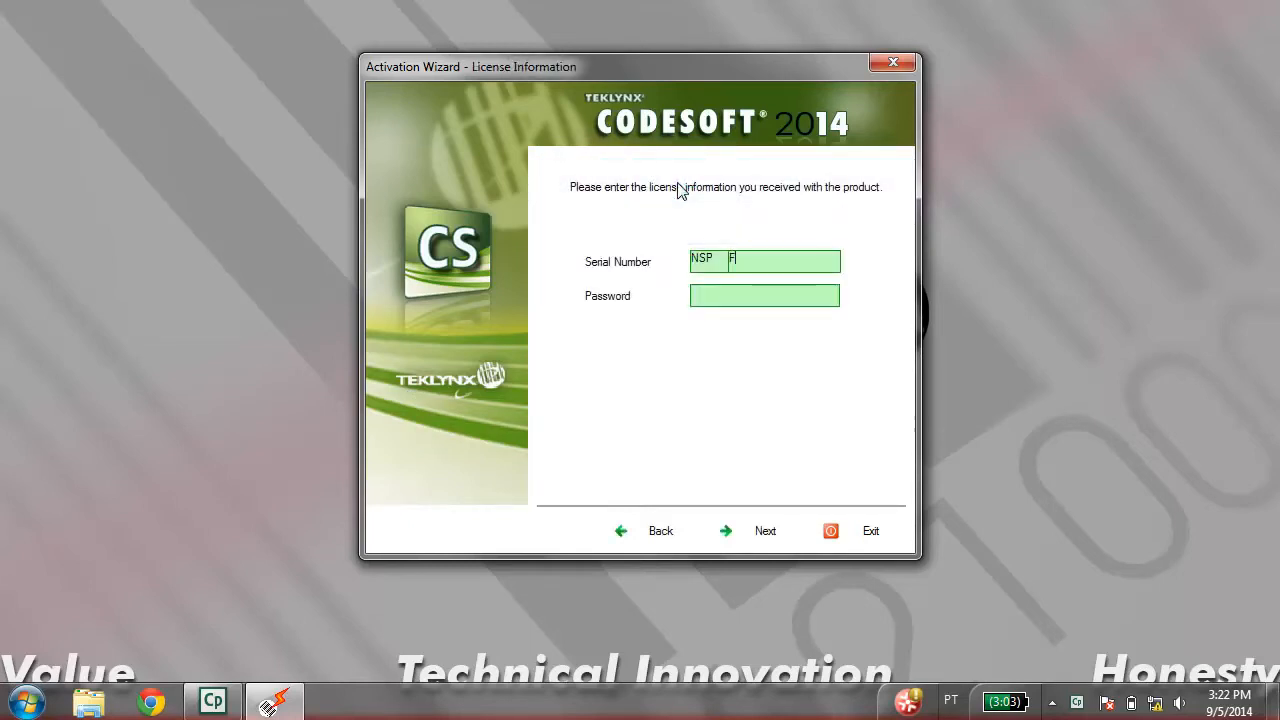
{"action": "mouse_move", "coordinate": [705, 220]}
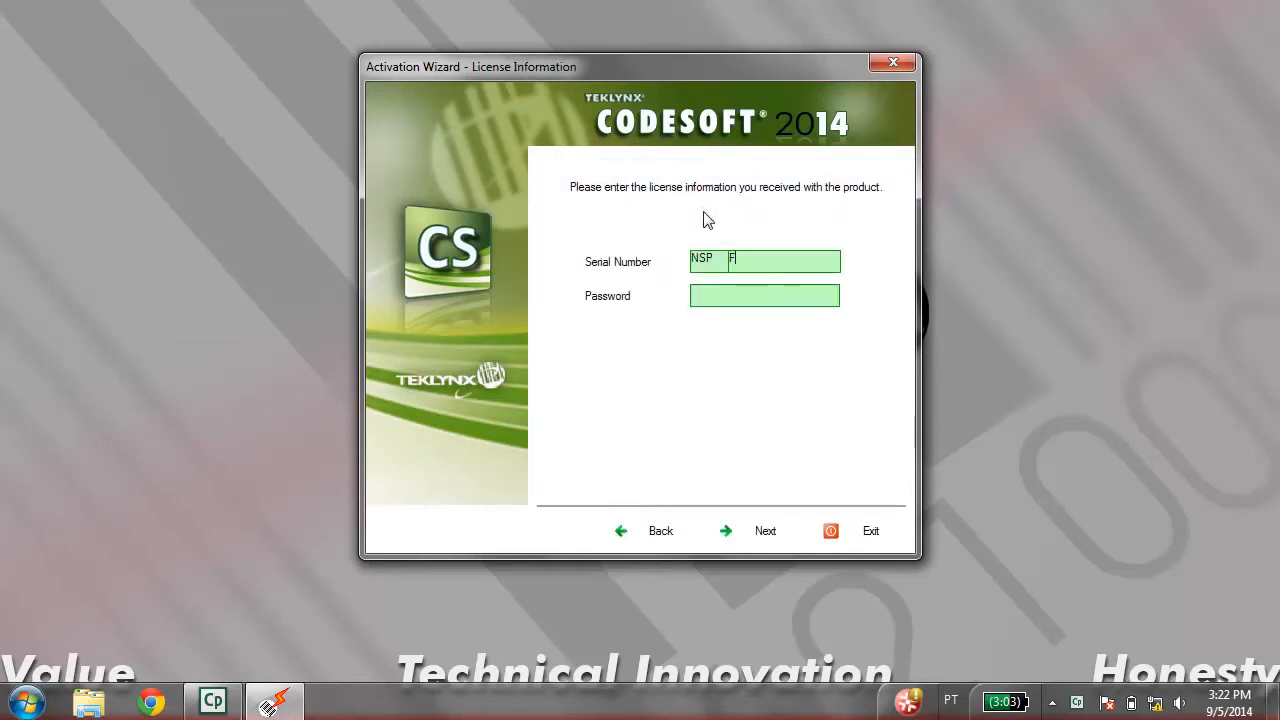
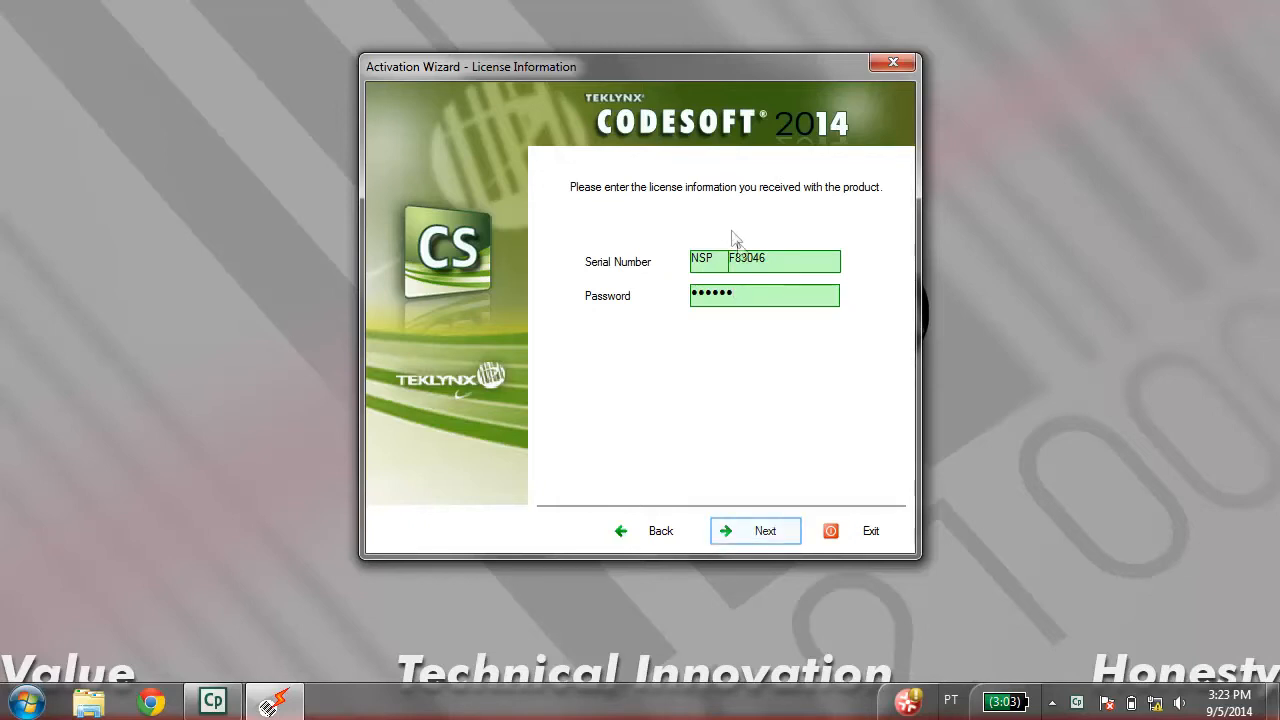
{"action": "left_click", "coordinate": [754, 530]}
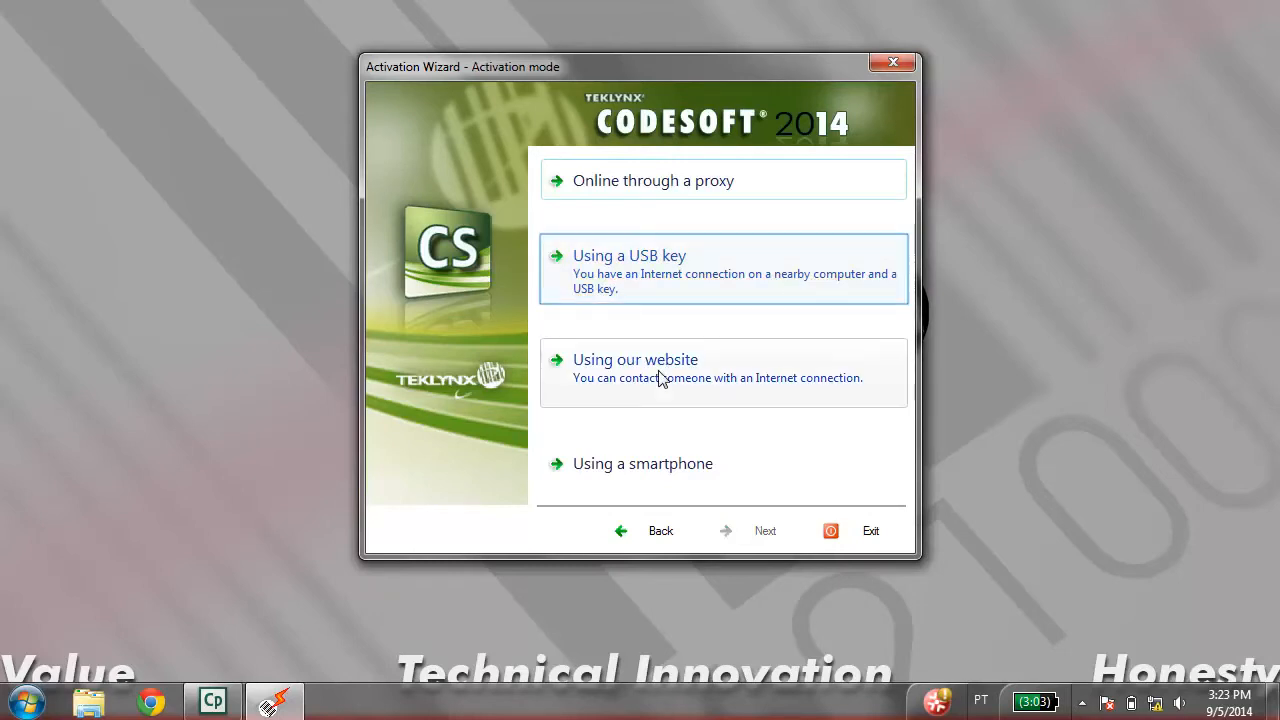
{"action": "mouse_move", "coordinate": [685, 283]}
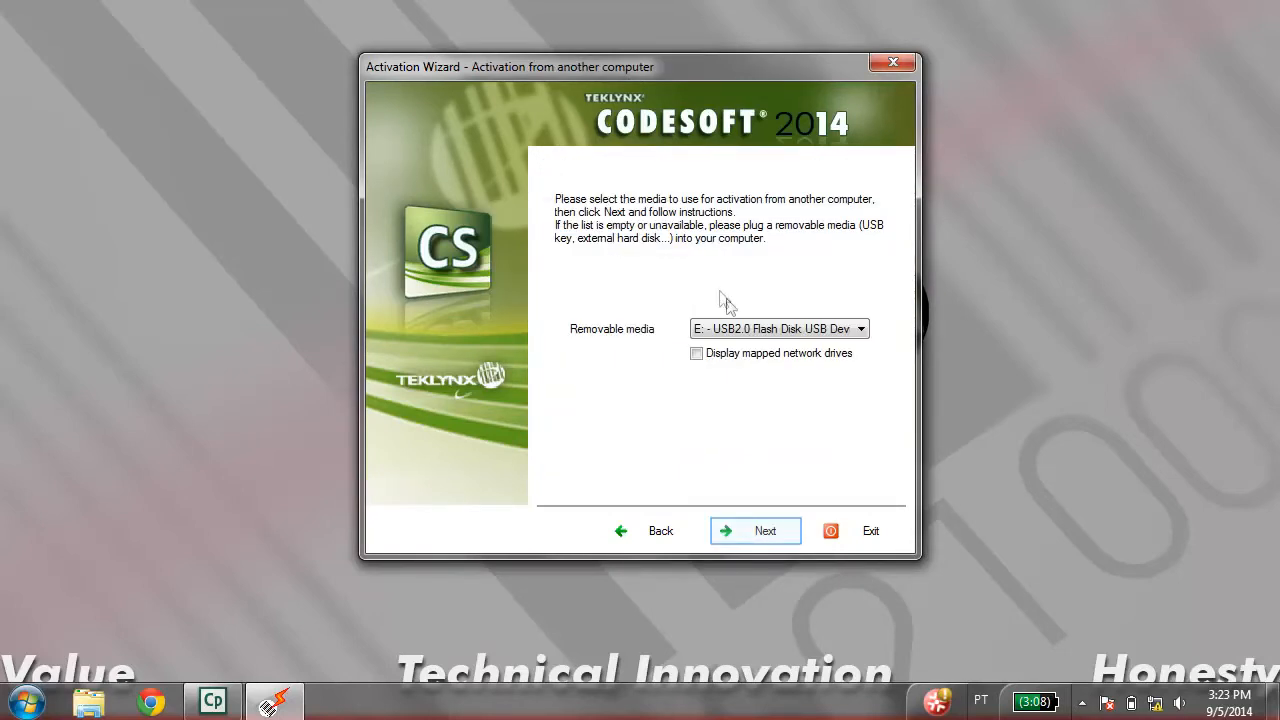
Copy the activation files to the E: USB2.0 Flash Disk and finish the wizard
{"action": "left_click", "coordinate": [755, 531]}
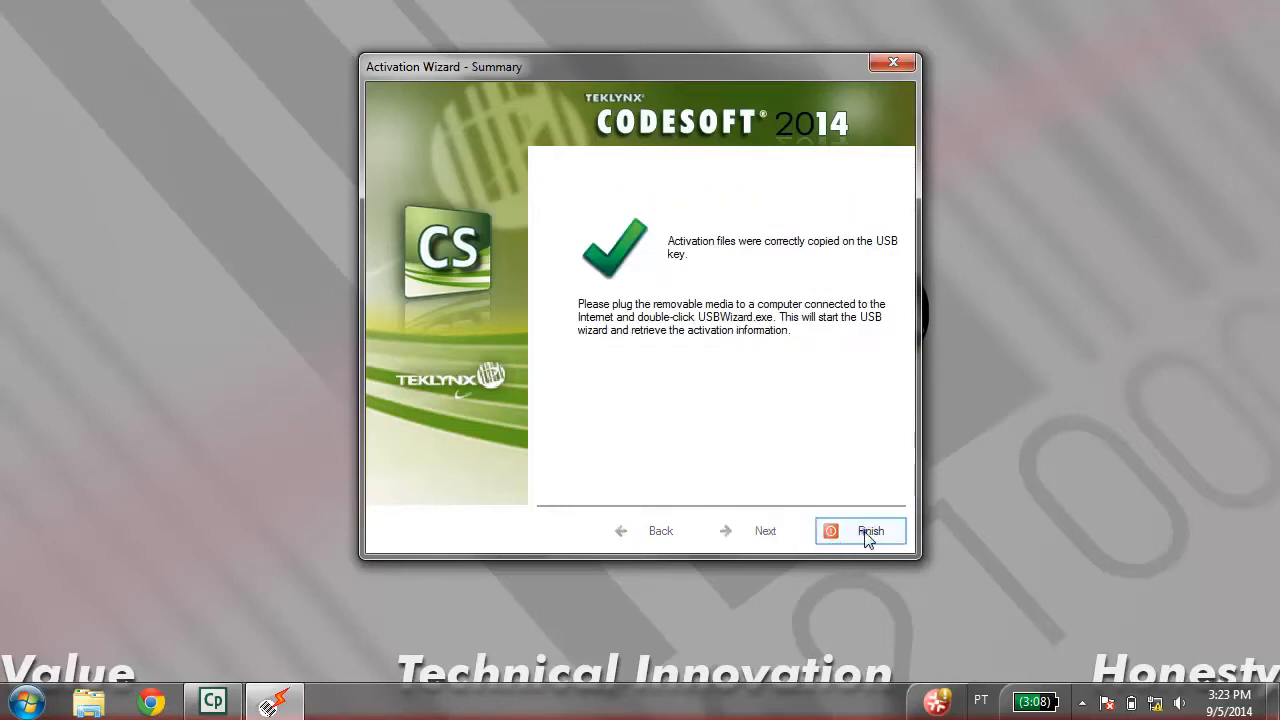
{"action": "left_click", "coordinate": [869, 531]}
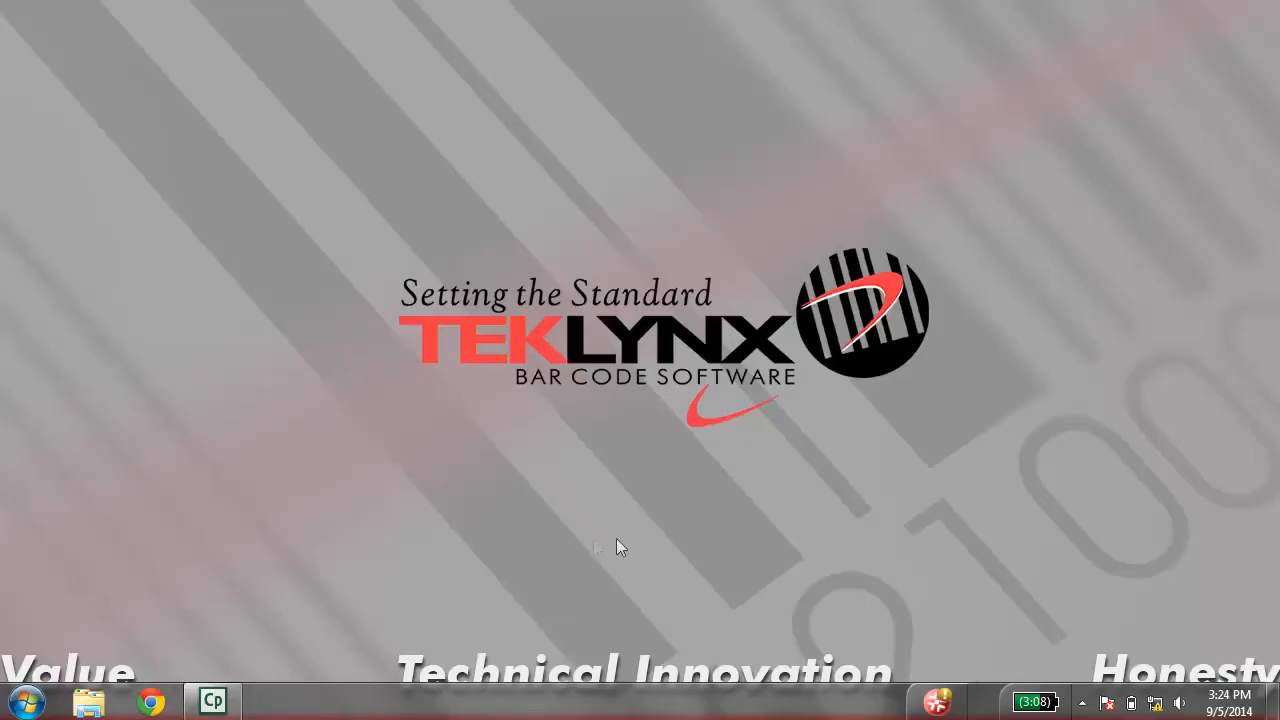
{"action": "mouse_move", "coordinate": [283, 663]}
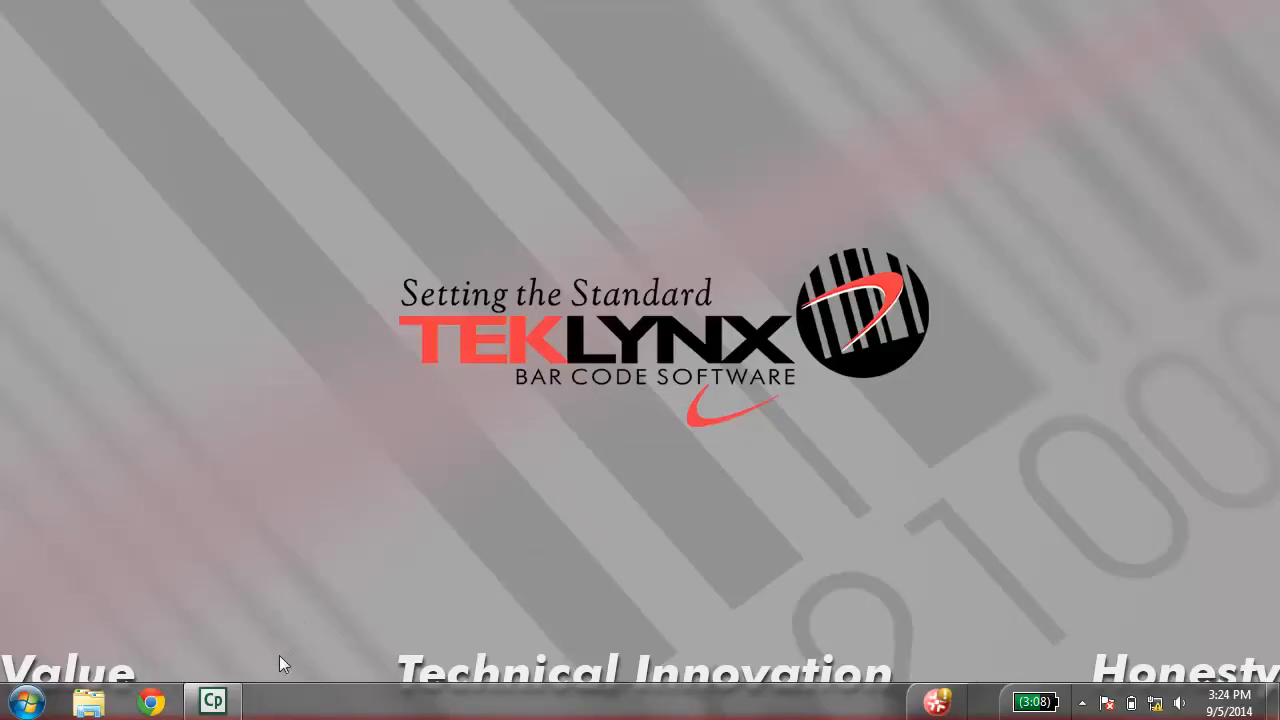
Open Computer from the Start menu and select Removable Disk (E:)
{"action": "left_click", "coordinate": [27, 701]}
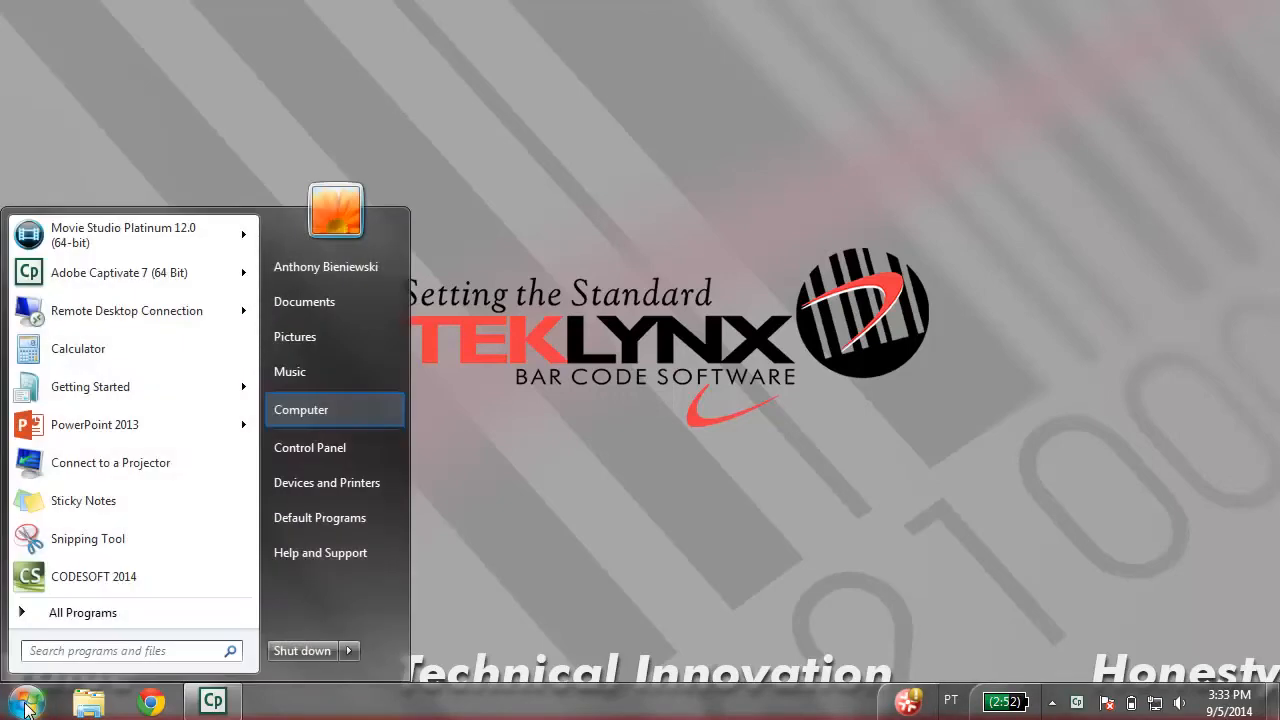
{"action": "mouse_move", "coordinate": [310, 418]}
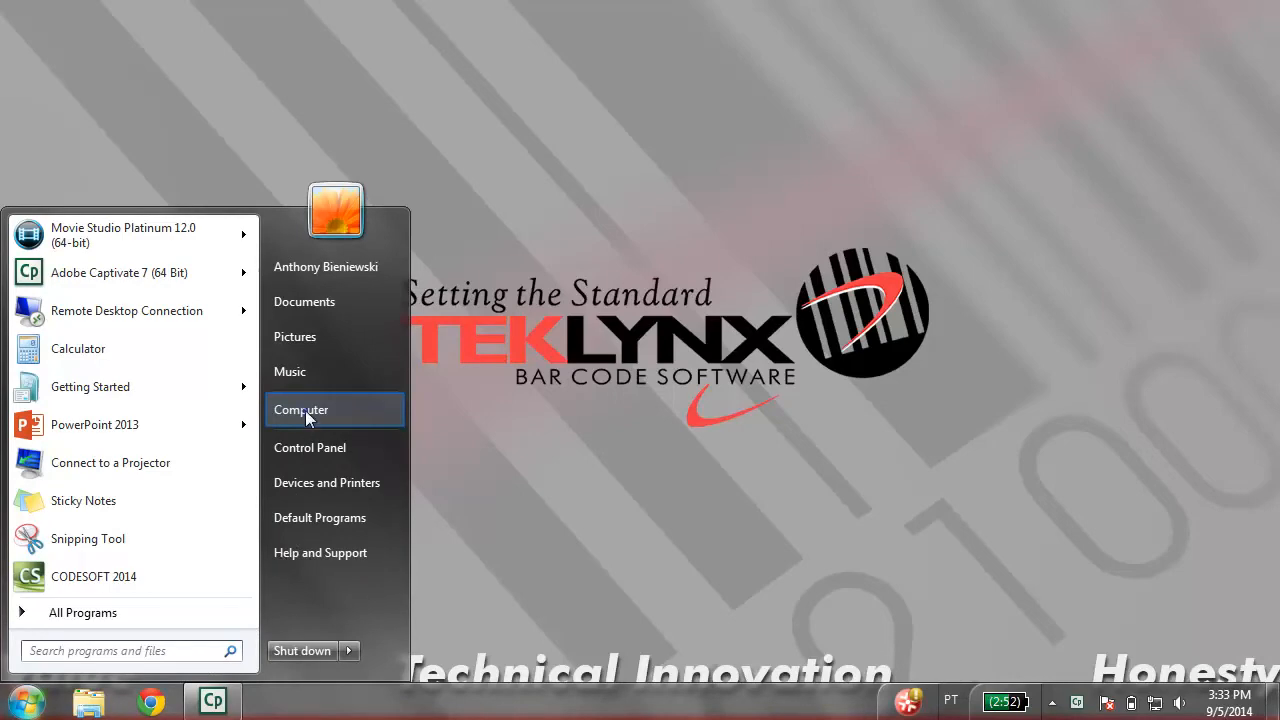
{"action": "left_click", "coordinate": [300, 409]}
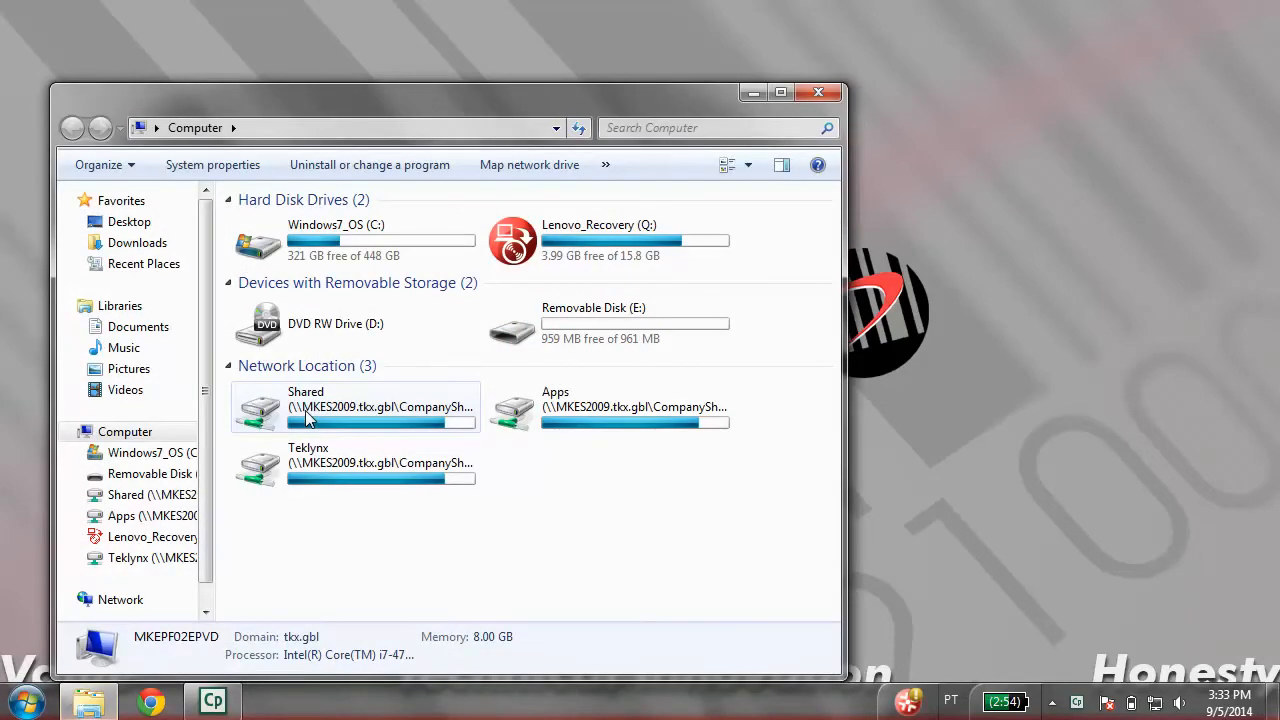
{"action": "left_click", "coordinate": [593, 322]}
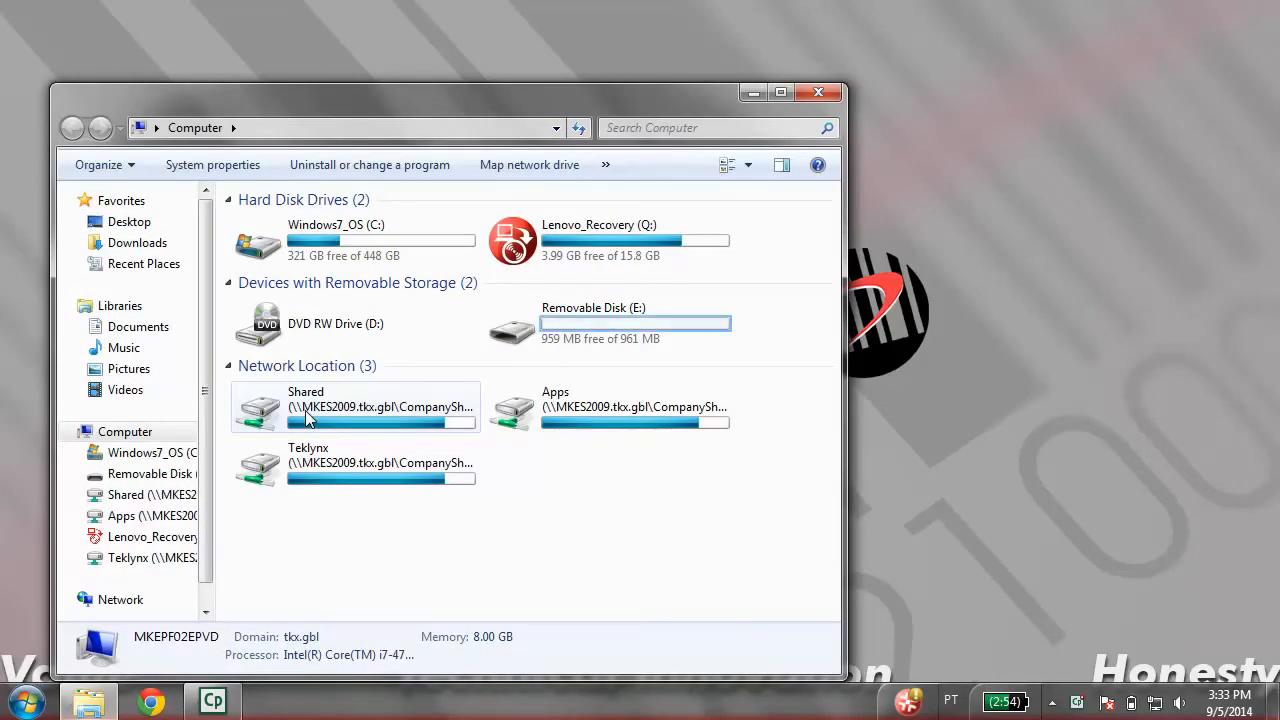
{"action": "mouse_move", "coordinate": [588, 337]}
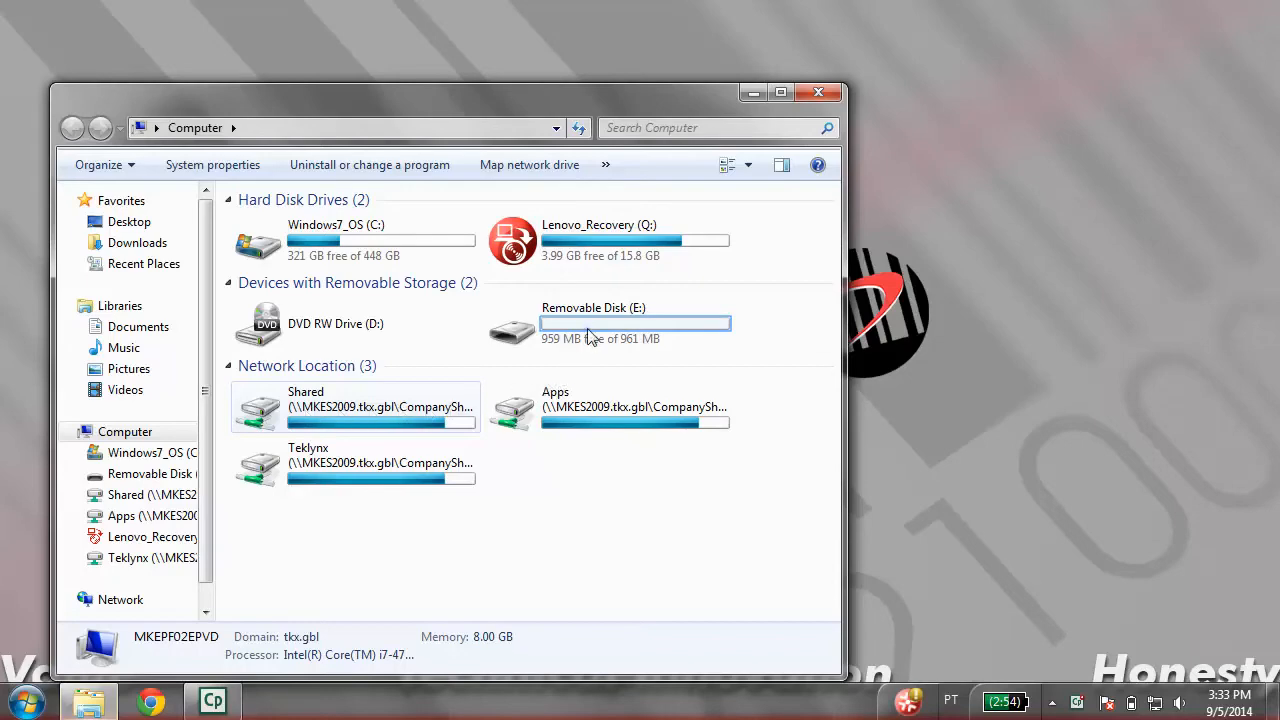
{"action": "double_click", "coordinate": [593, 323]}
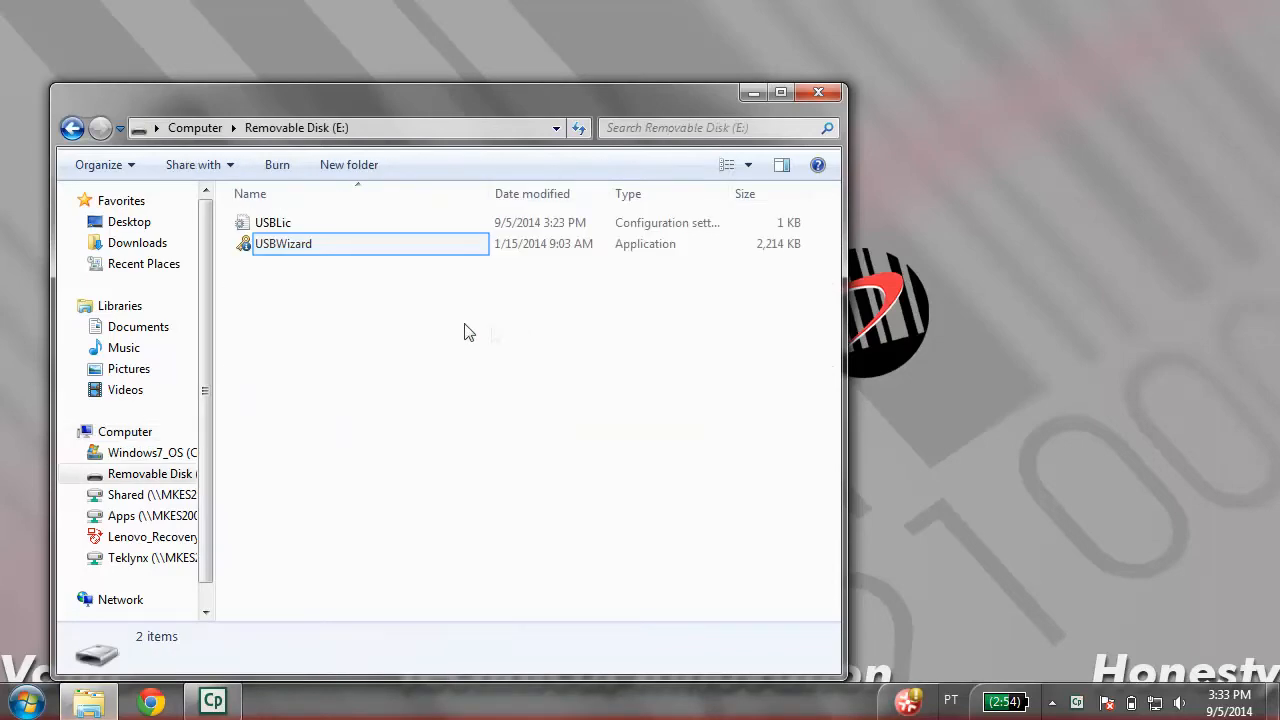
{"action": "double_click", "coordinate": [283, 243]}
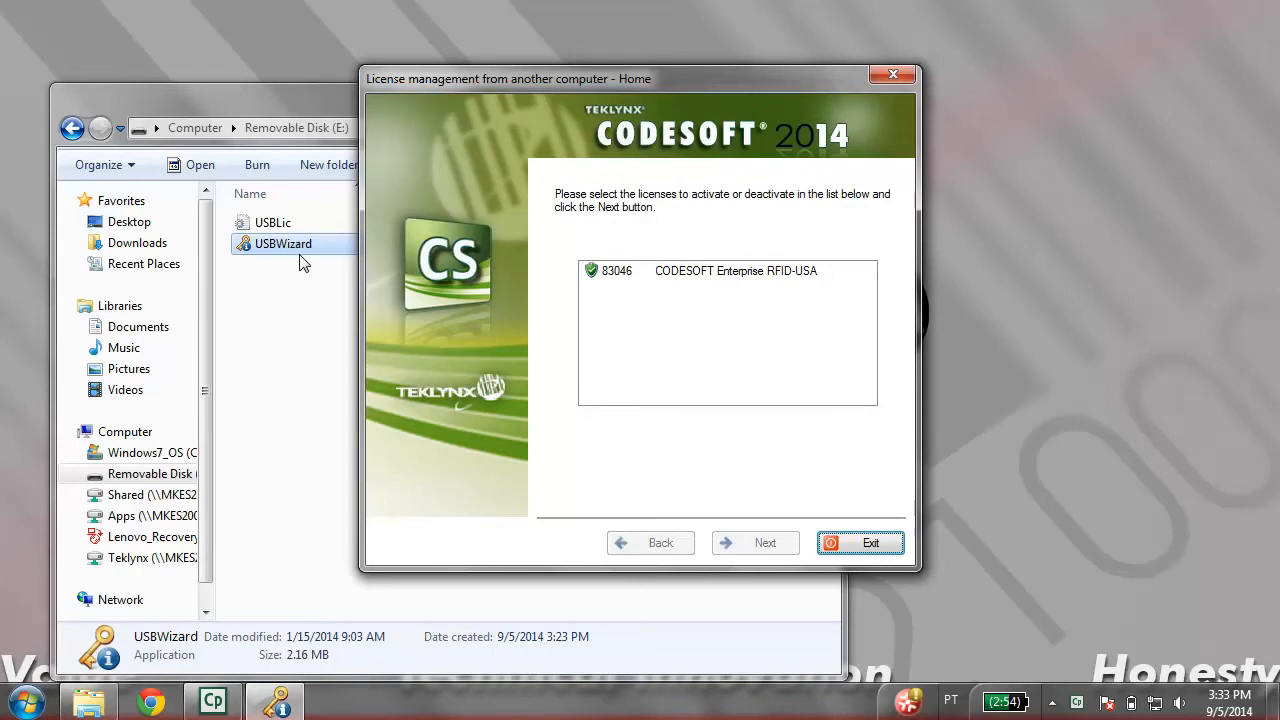
{"action": "left_click", "coordinate": [727, 270]}
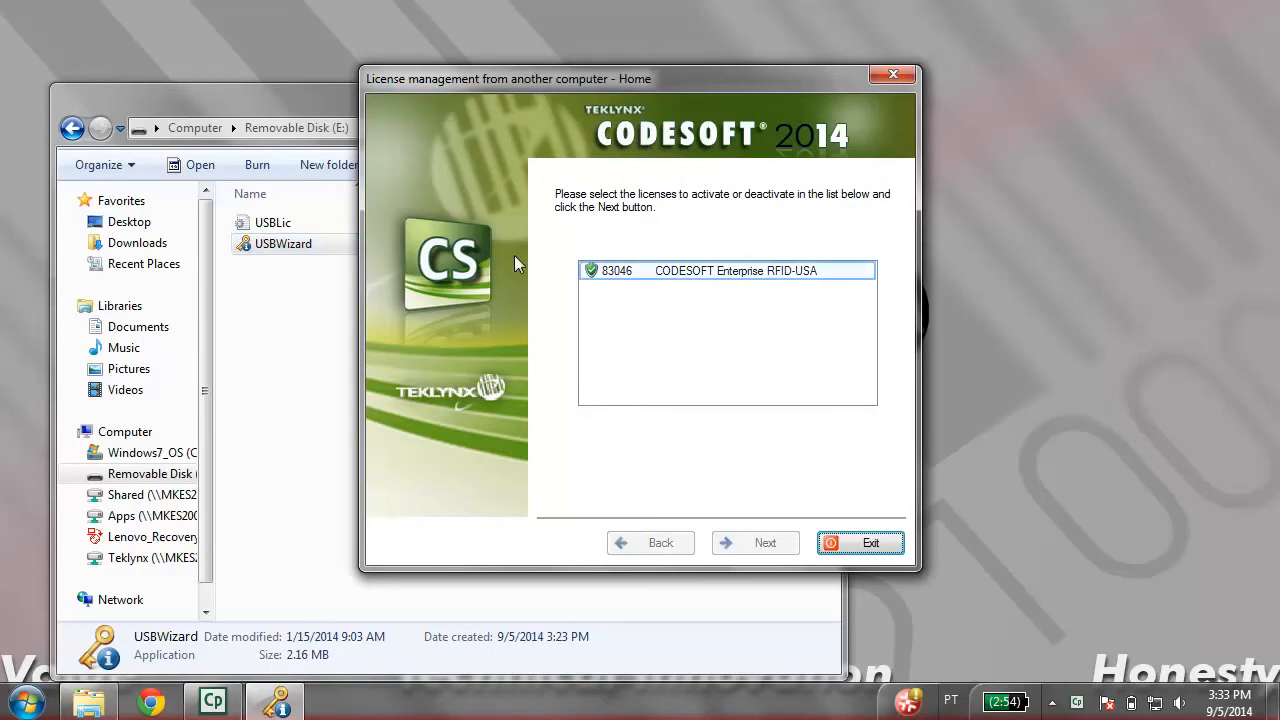
{"action": "left_click", "coordinate": [727, 270]}
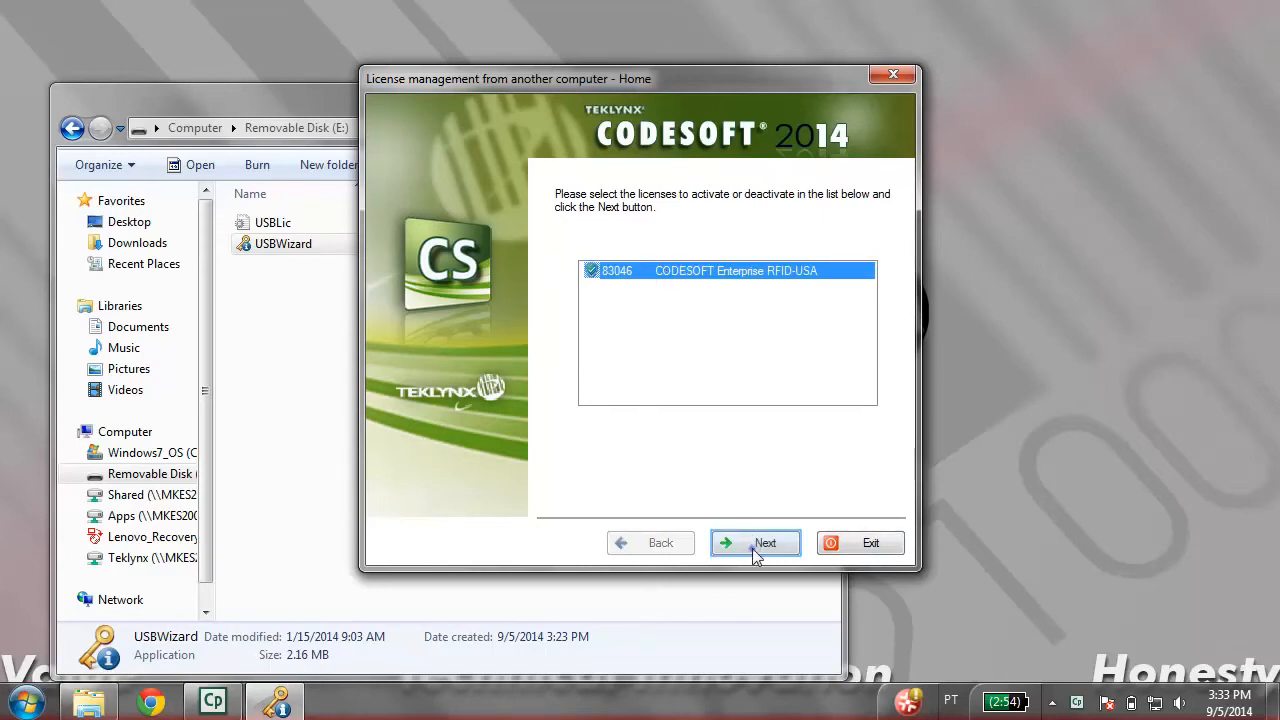
Pass the registration page, retrieve the activation information, and finish the wizard
{"action": "left_click", "coordinate": [755, 542]}
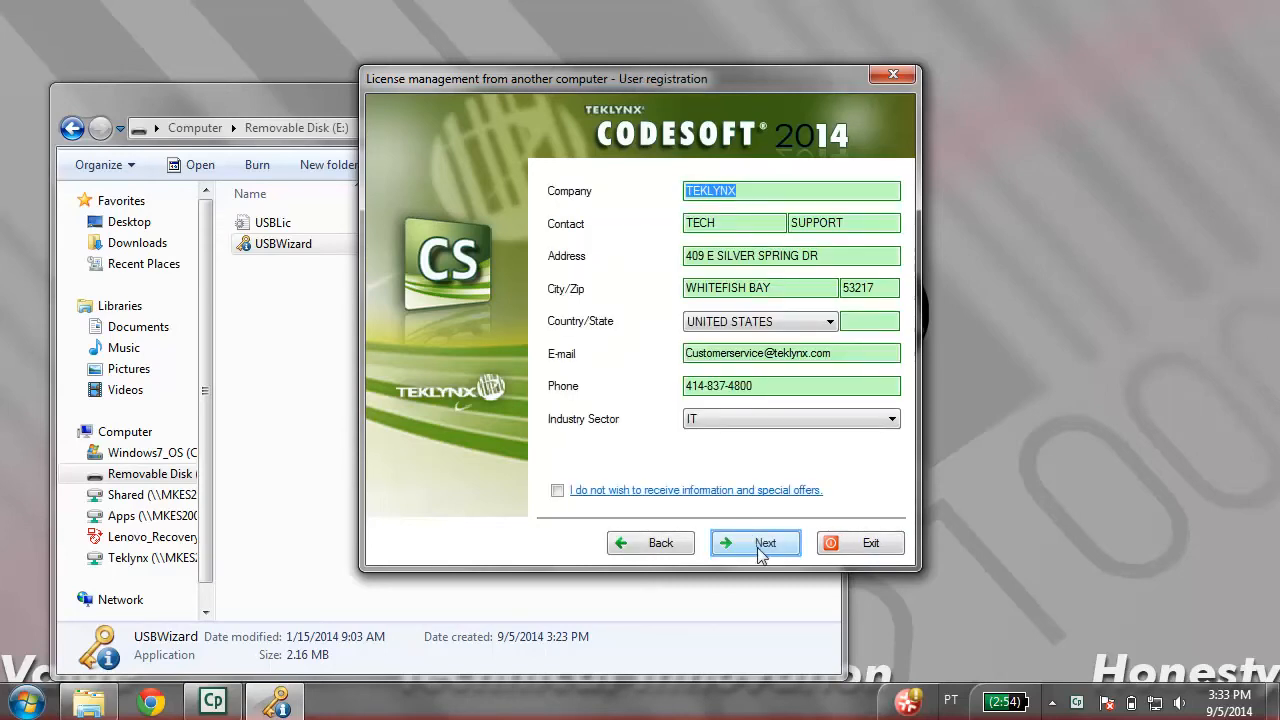
{"action": "left_click", "coordinate": [755, 542]}
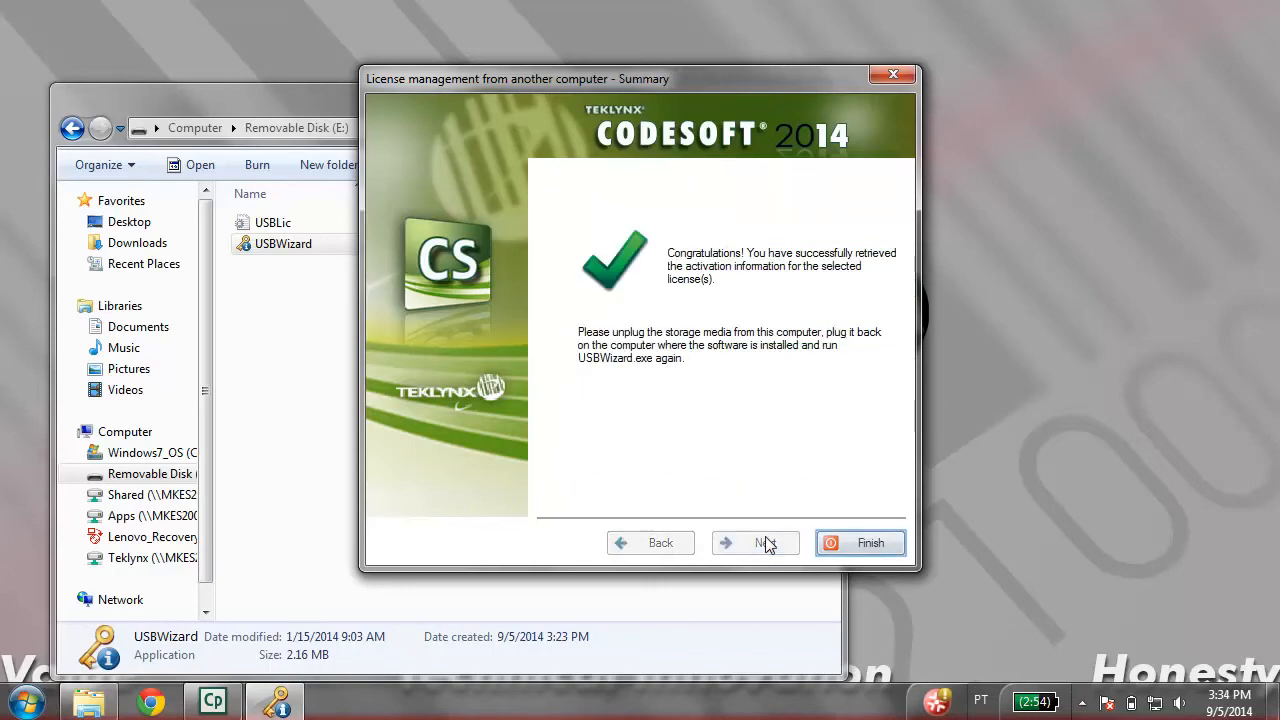
{"action": "mouse_move", "coordinate": [861, 543]}
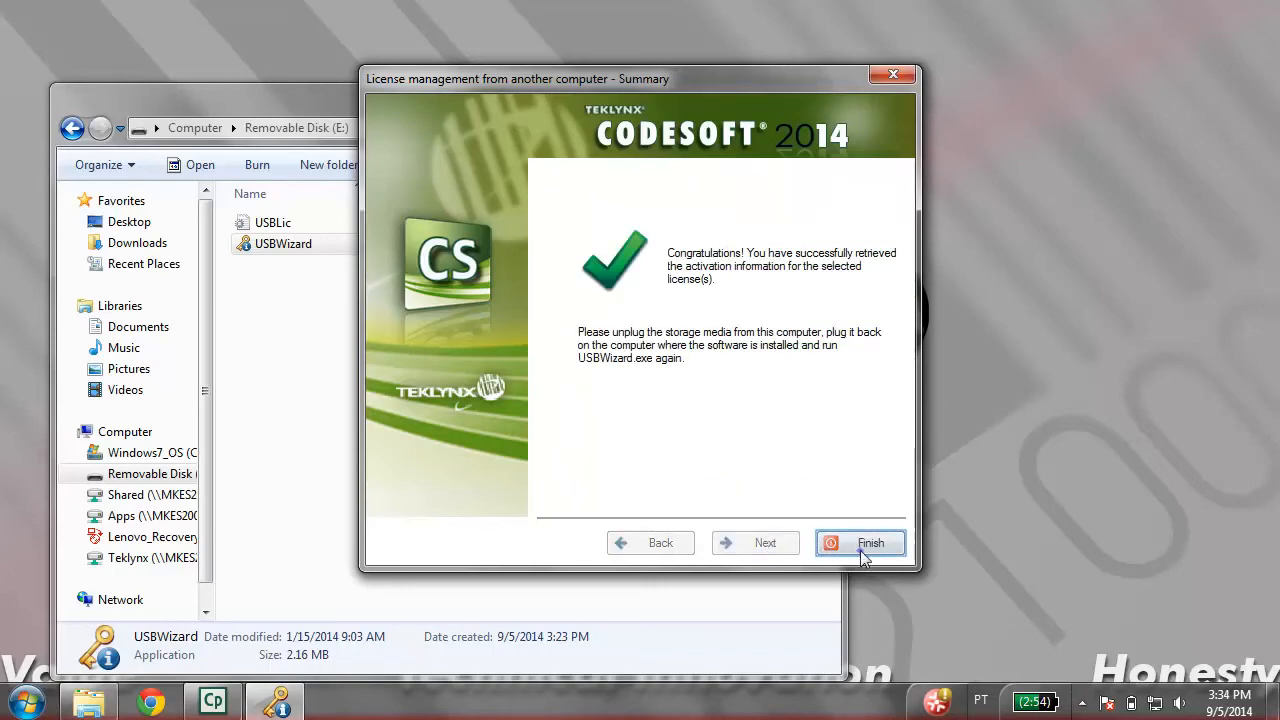
{"action": "left_click", "coordinate": [860, 543]}
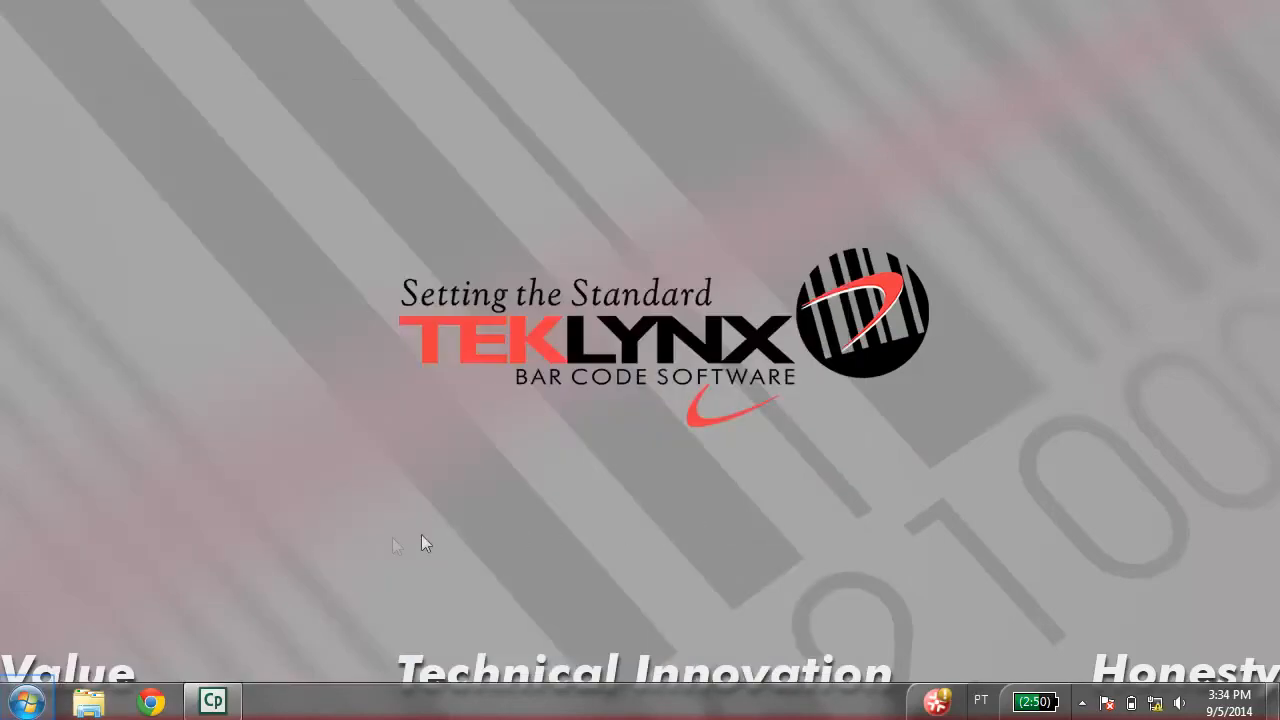
{"action": "mouse_move", "coordinate": [55, 640]}
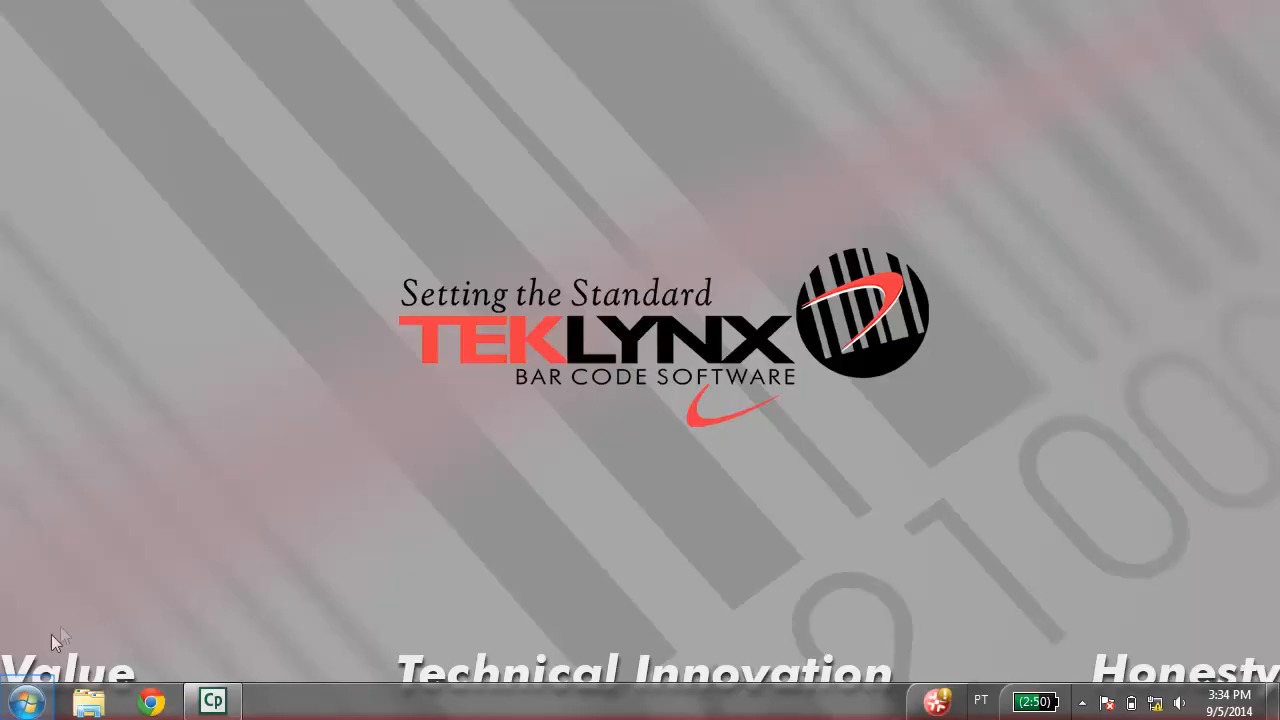
Open Removable Disk (E:) via Start > Computer and relaunch USBWizard
{"action": "left_click", "coordinate": [27, 700]}
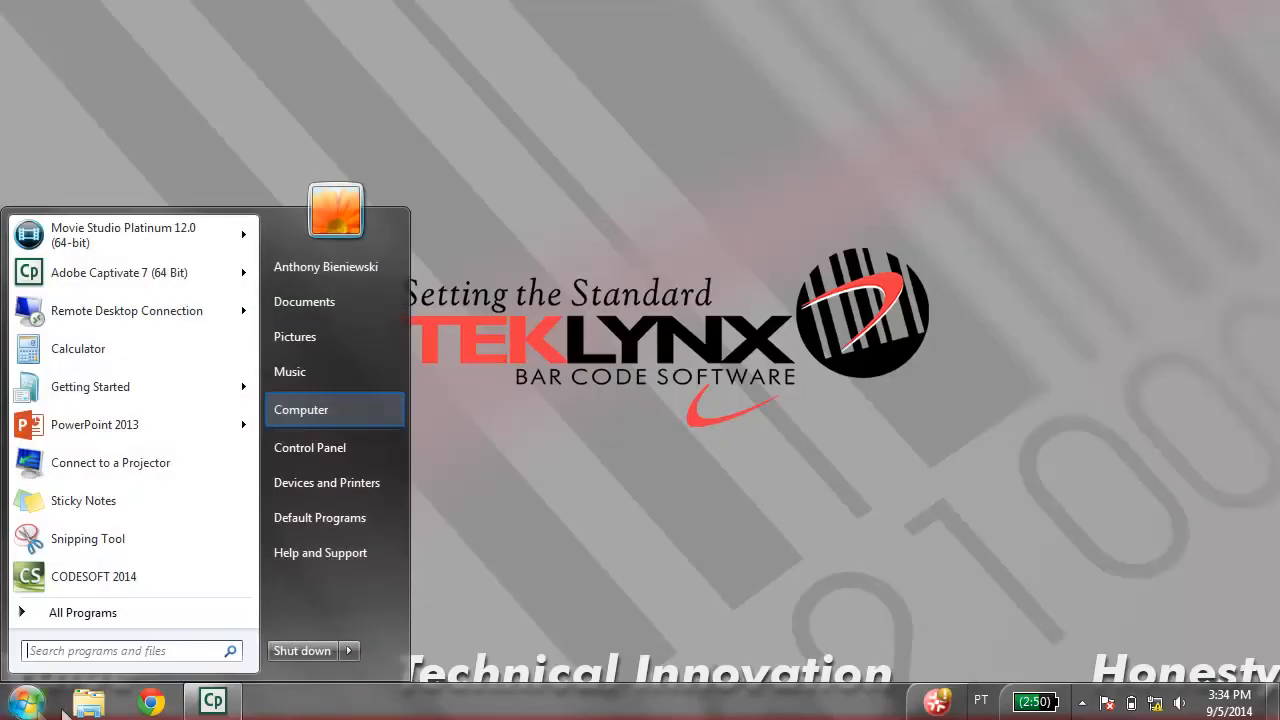
{"action": "mouse_move", "coordinate": [343, 418]}
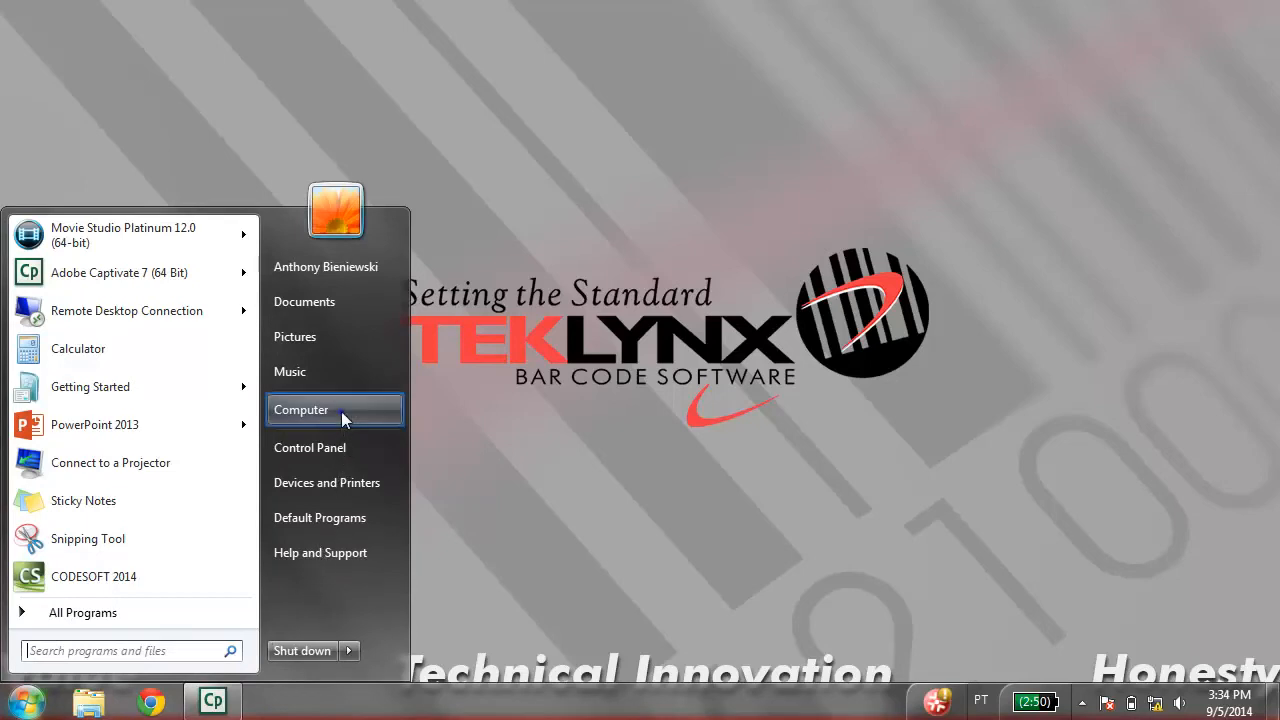
{"action": "left_click", "coordinate": [301, 409]}
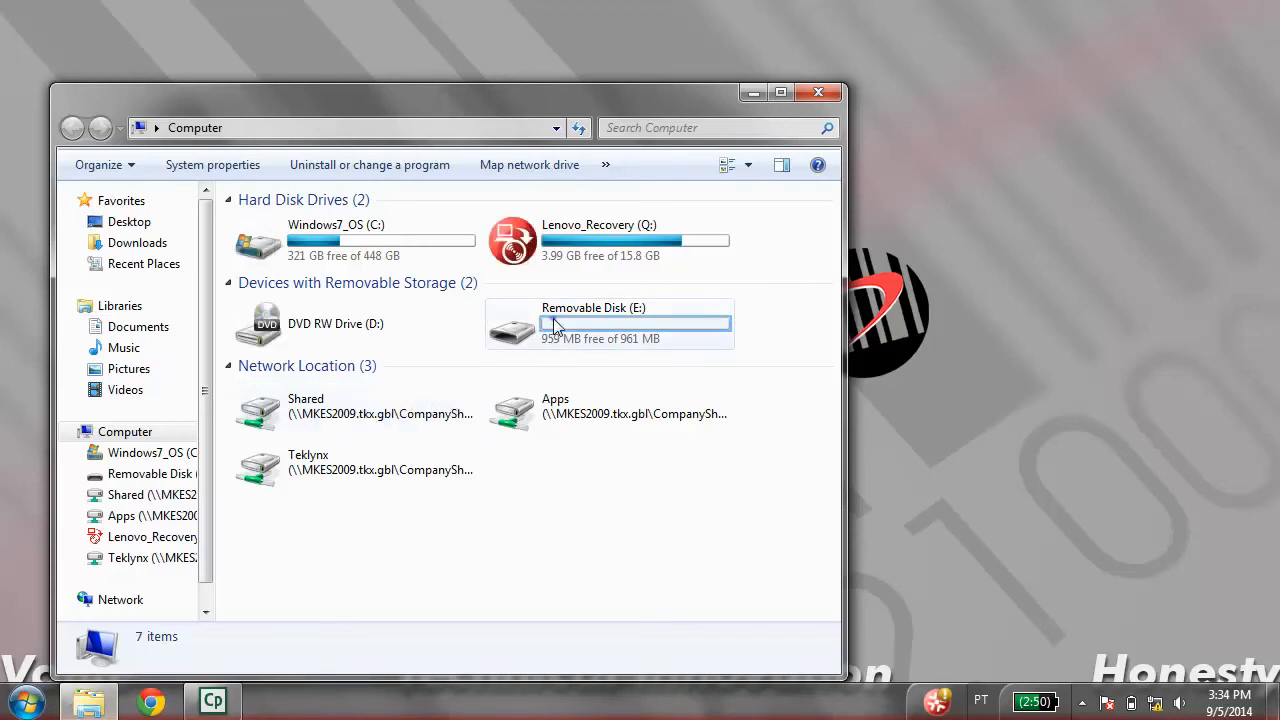
{"action": "double_click", "coordinate": [593, 323]}
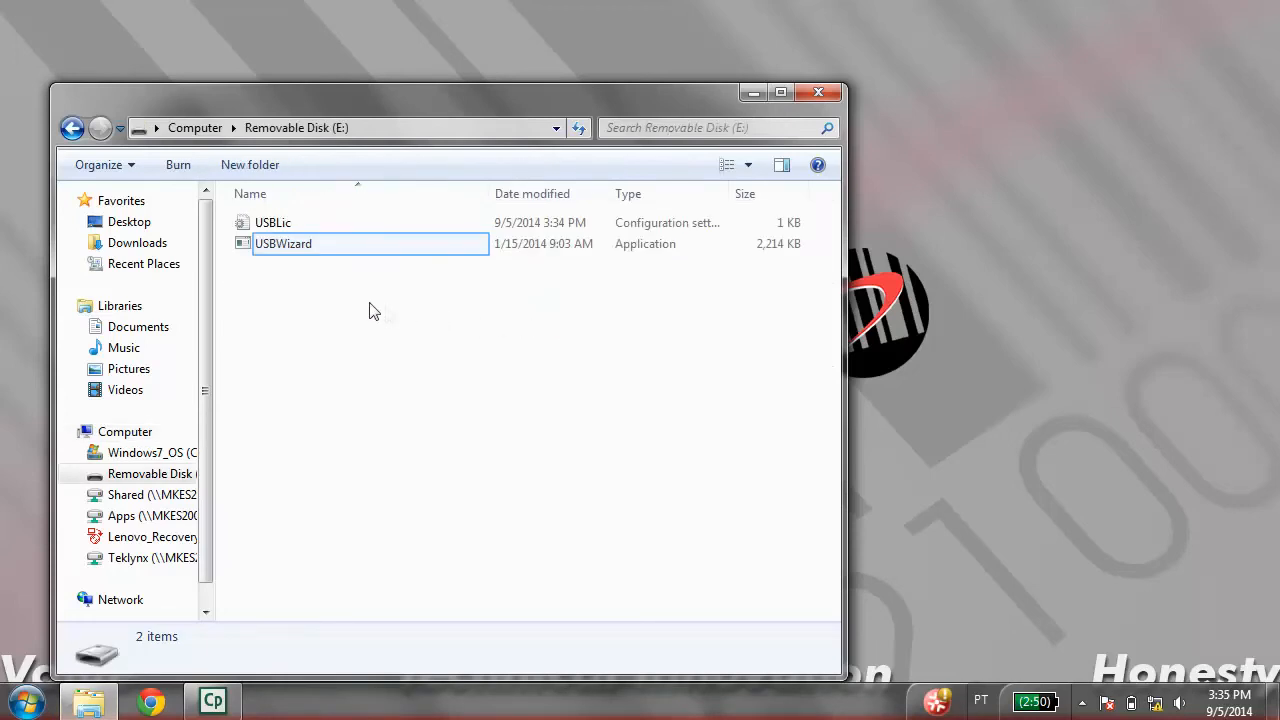
{"action": "double_click", "coordinate": [283, 243]}
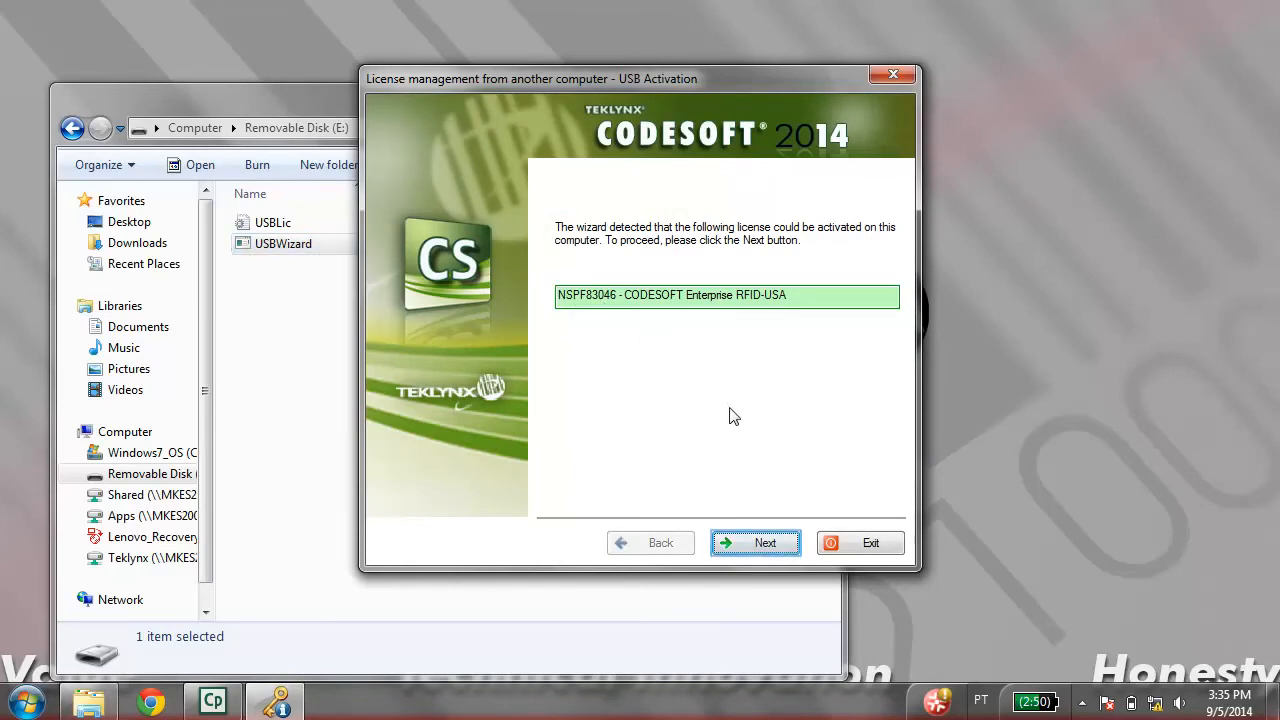
{"action": "left_click", "coordinate": [755, 542]}
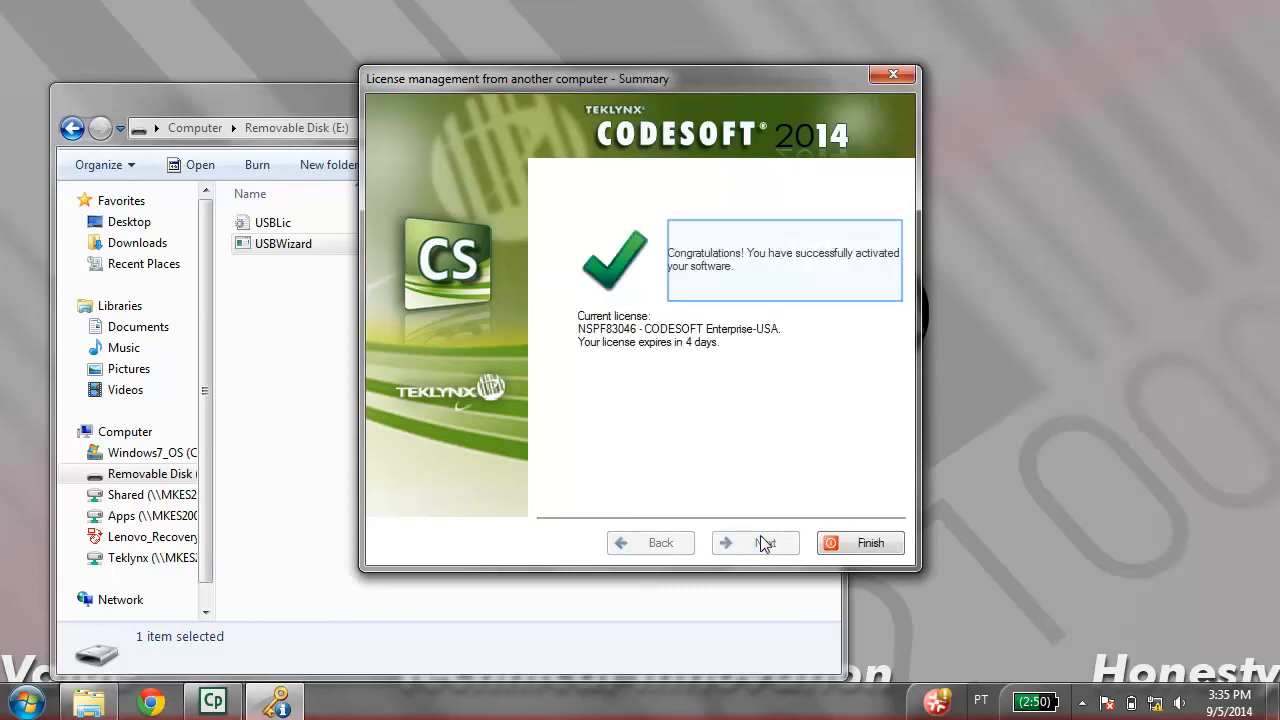
{"action": "mouse_move", "coordinate": [777, 283]}
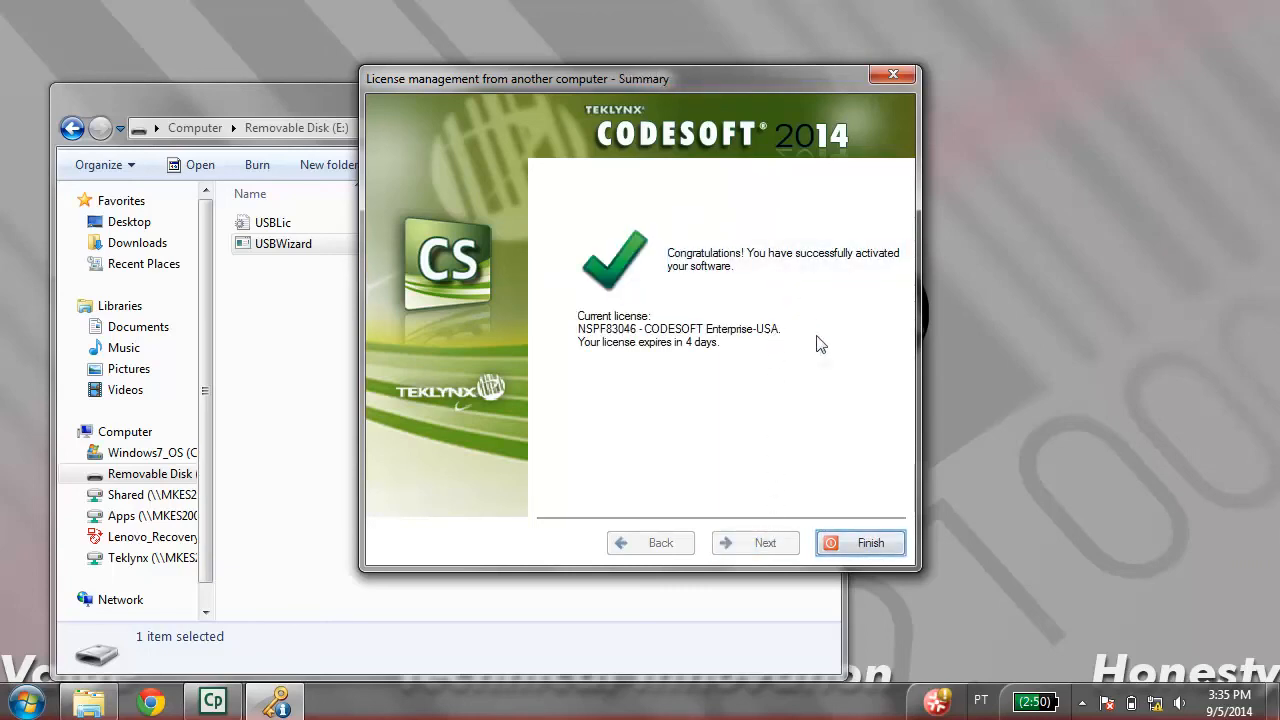
{"action": "left_click", "coordinate": [860, 542]}
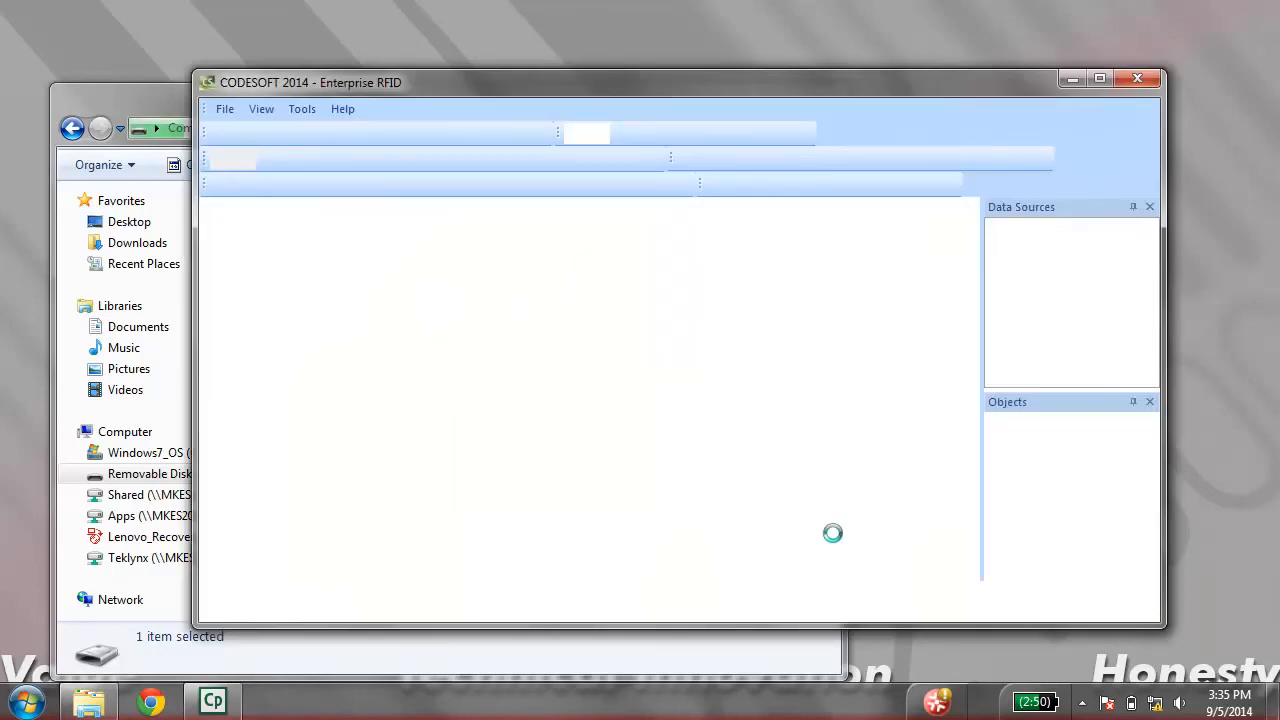